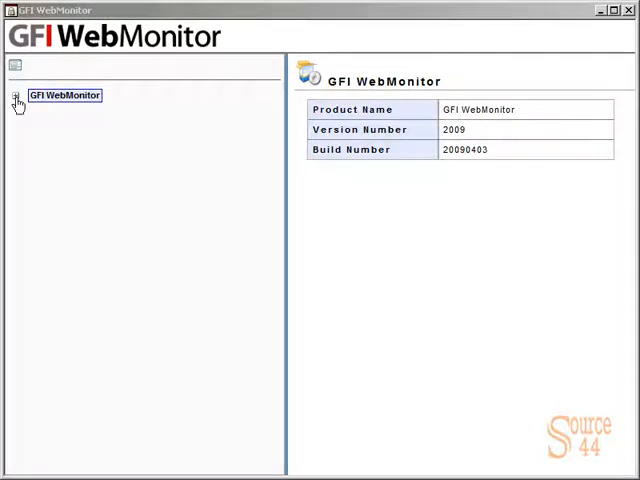
- Show the IM Control Policies page under GFI WebMonitor > WebSecurity Edition
left_click(16, 96)
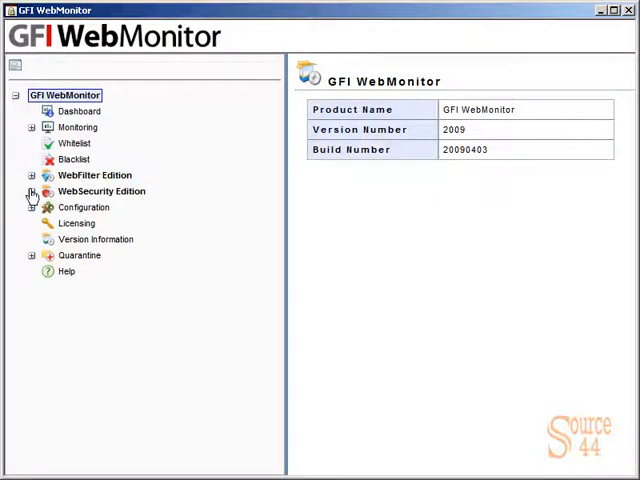
left_click(32, 192)
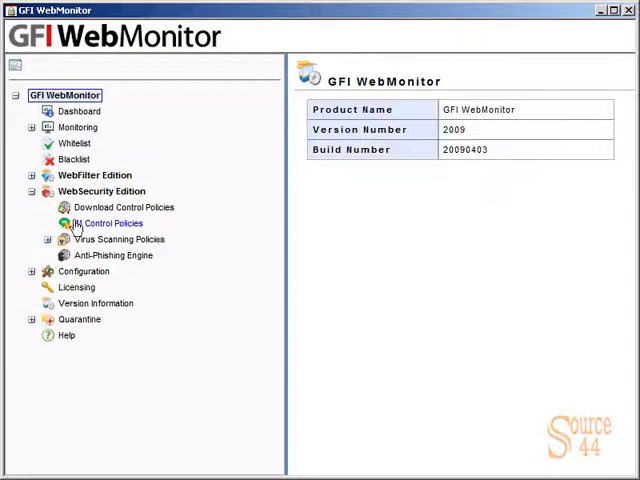
left_click(116, 222)
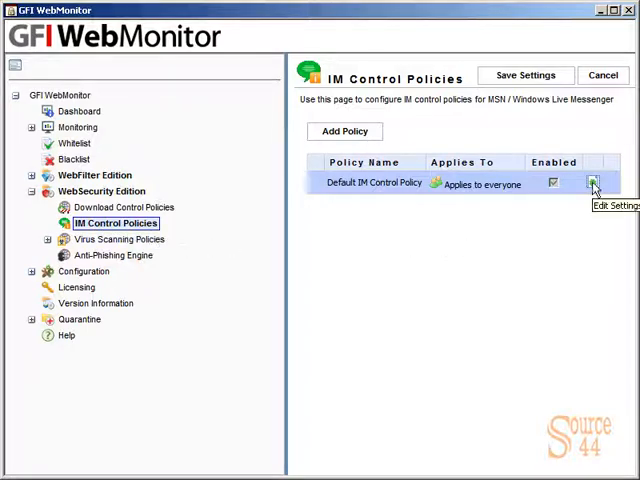
- Edit the Default IM Control Policy to block all MSN / Windows Live Messenger traffic
left_click(592, 184)
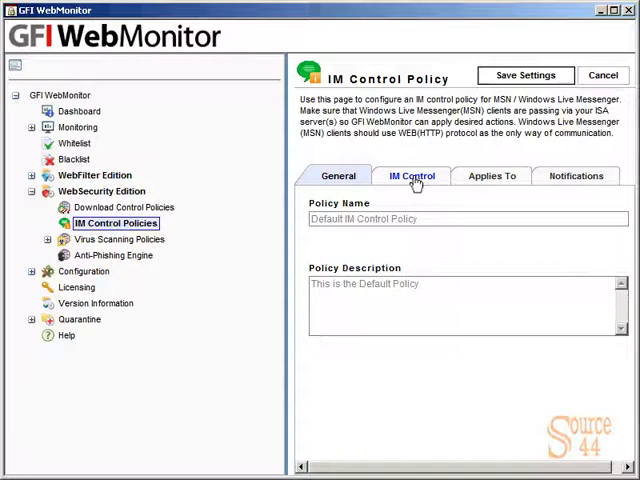
left_click(412, 176)
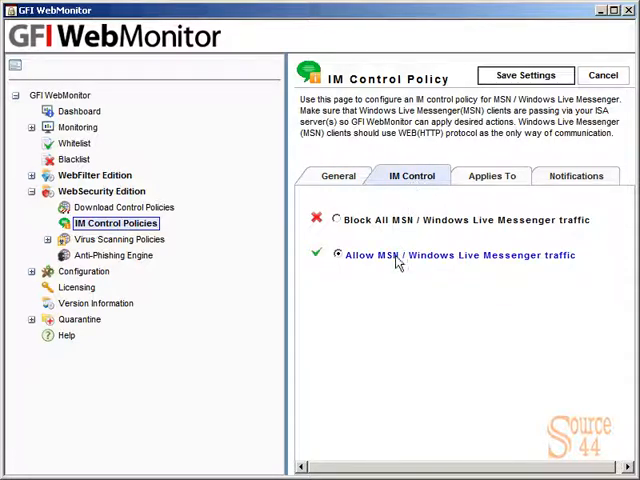
left_click(336, 228)
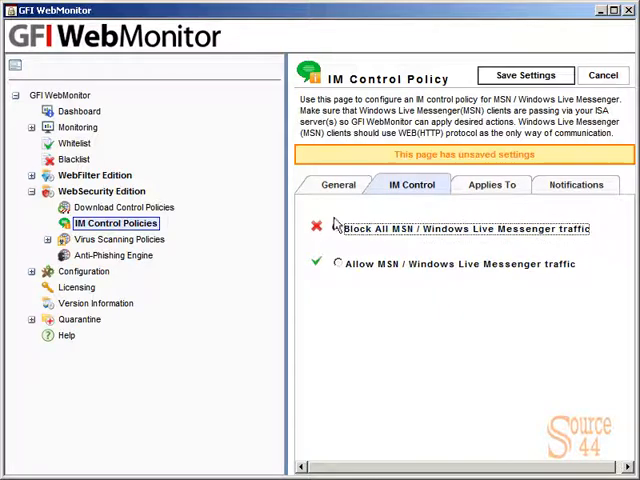
left_click(336, 228)
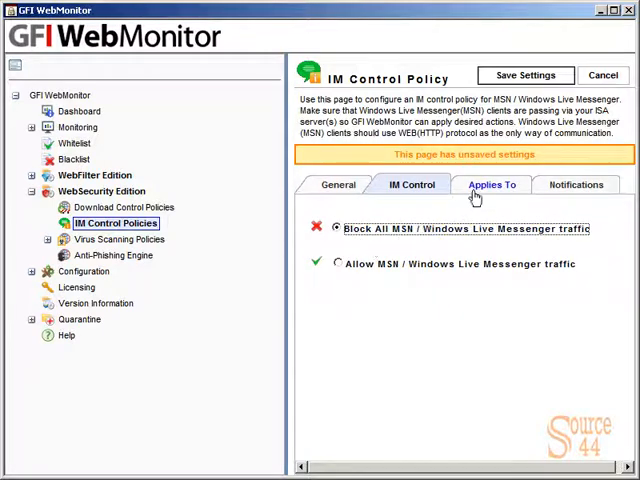
- Confirm the policy applies to All users, then view its notification settings
left_click(490, 184)
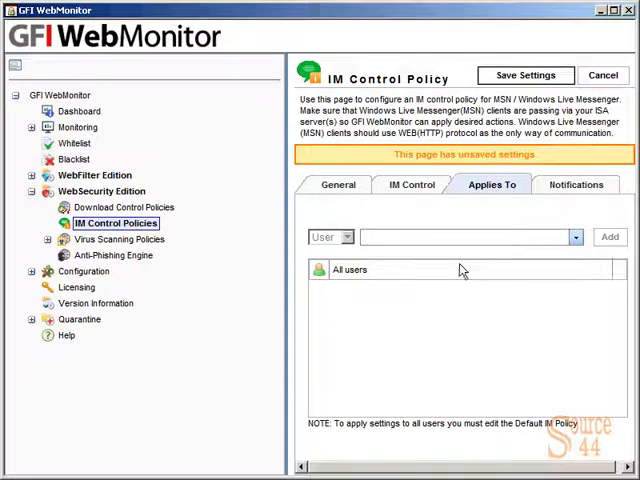
mouse_move(460, 272)
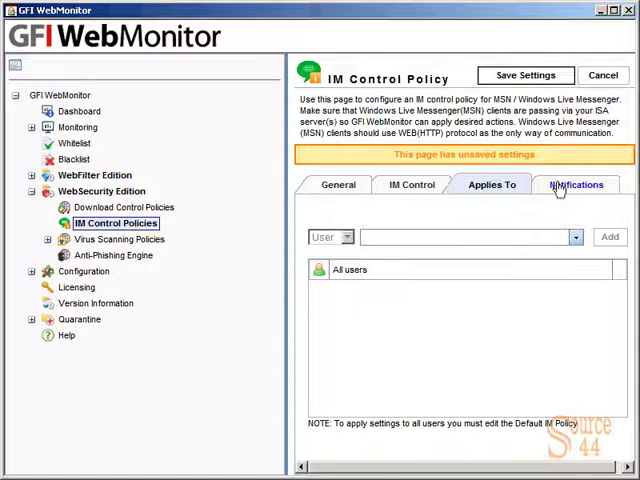
left_click(576, 184)
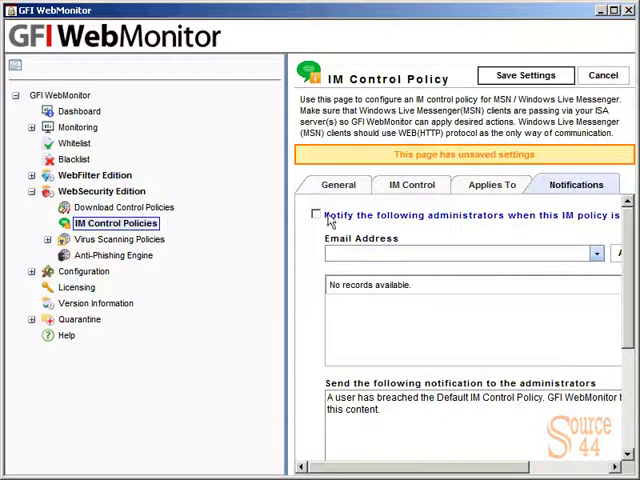
- Enable administrator notification with email address administrator@localhost
left_click(318, 216)
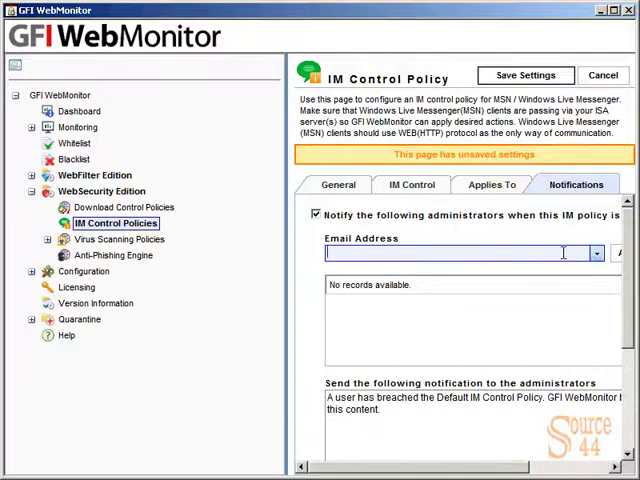
type("administrator@")
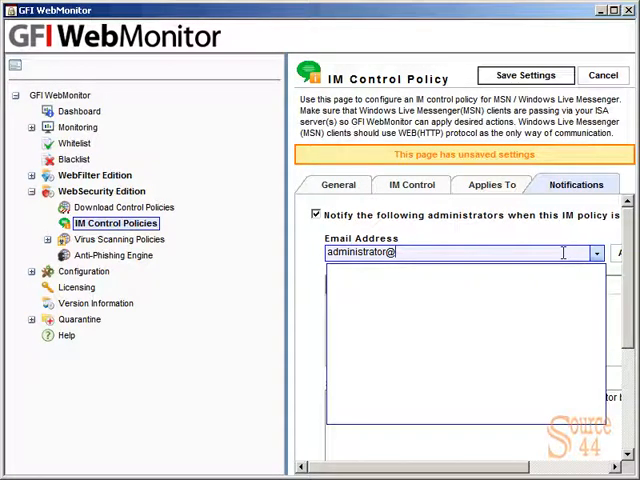
type("local")
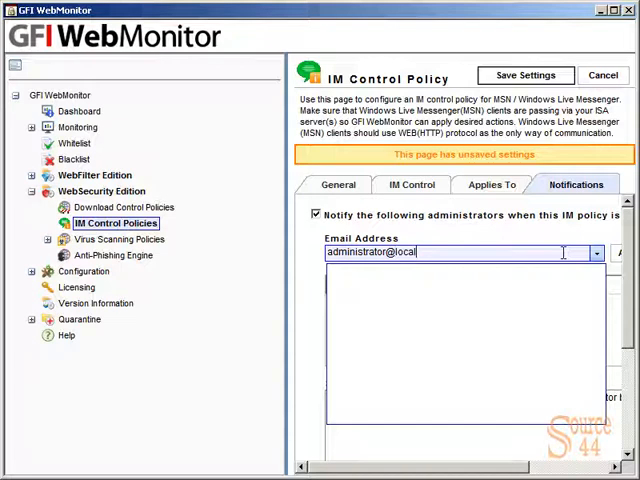
type("host")
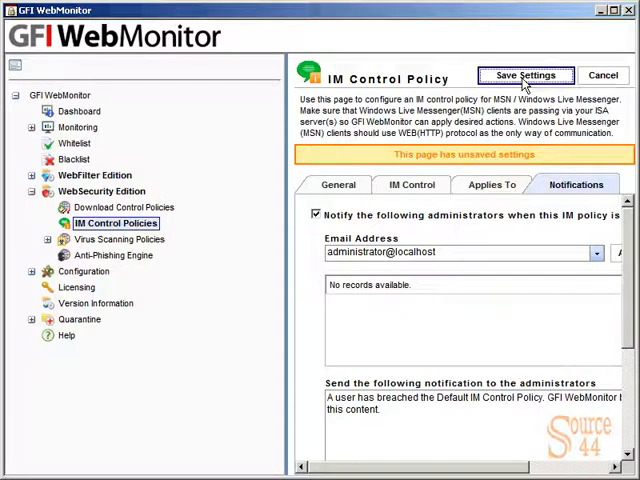
- Save the policy settings, getting the Settings Saved confirmation
left_click(524, 76)
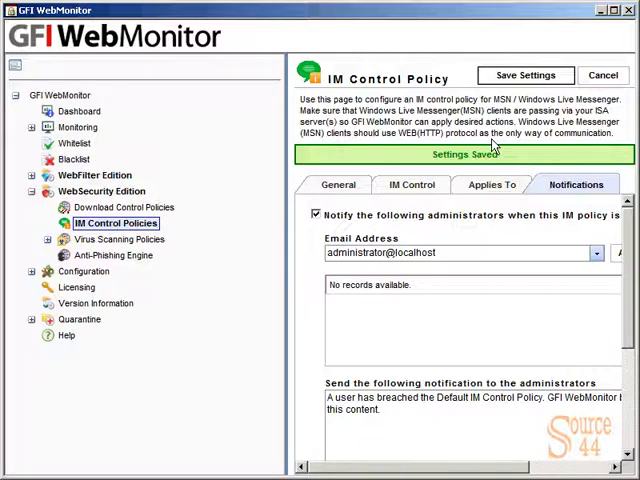
mouse_move(452, 176)
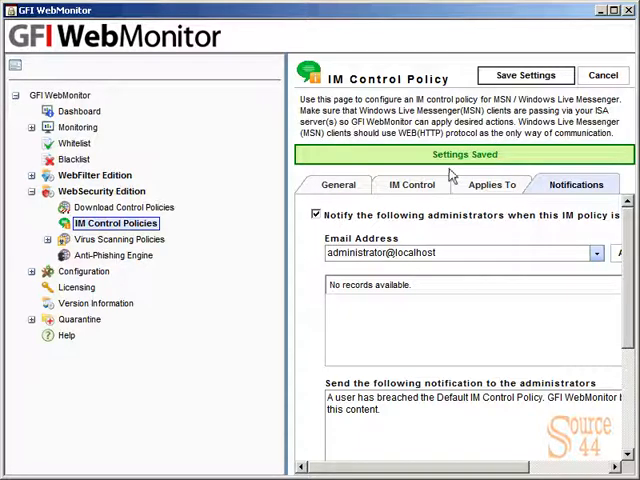